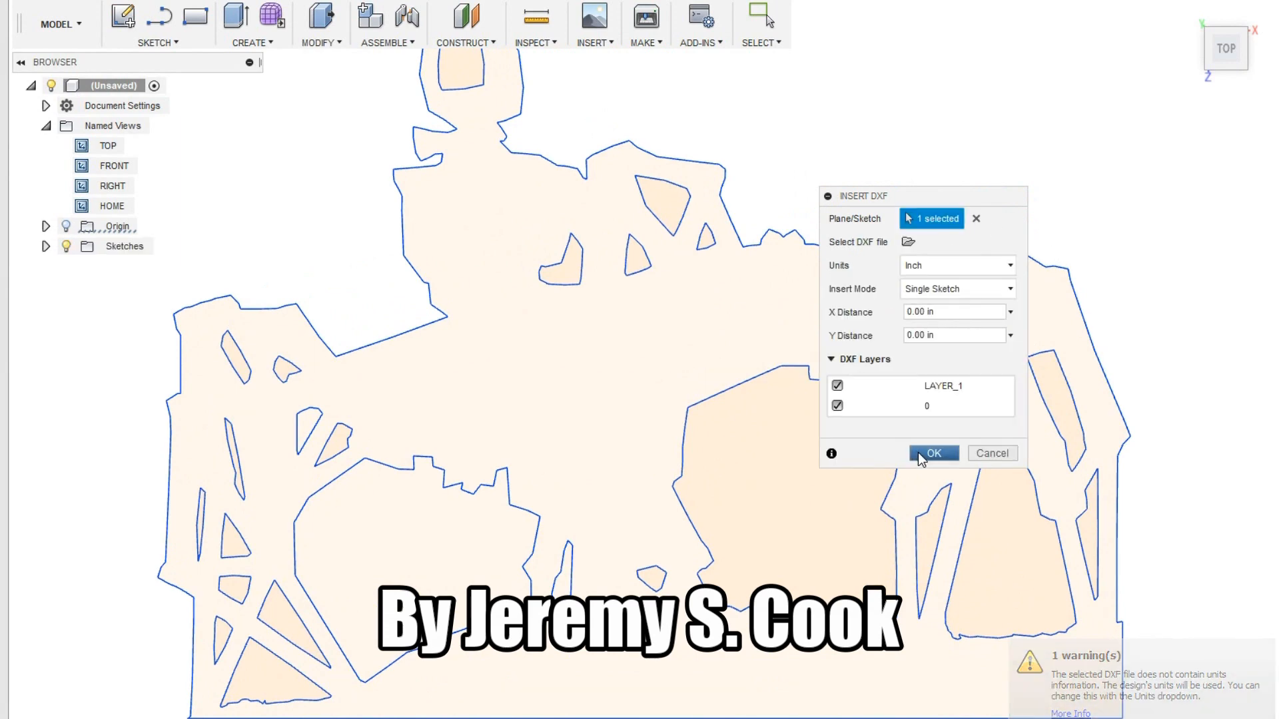
# Confirm importing the logo outline DXF onto the sketch plane
pyautogui.click(933, 453)
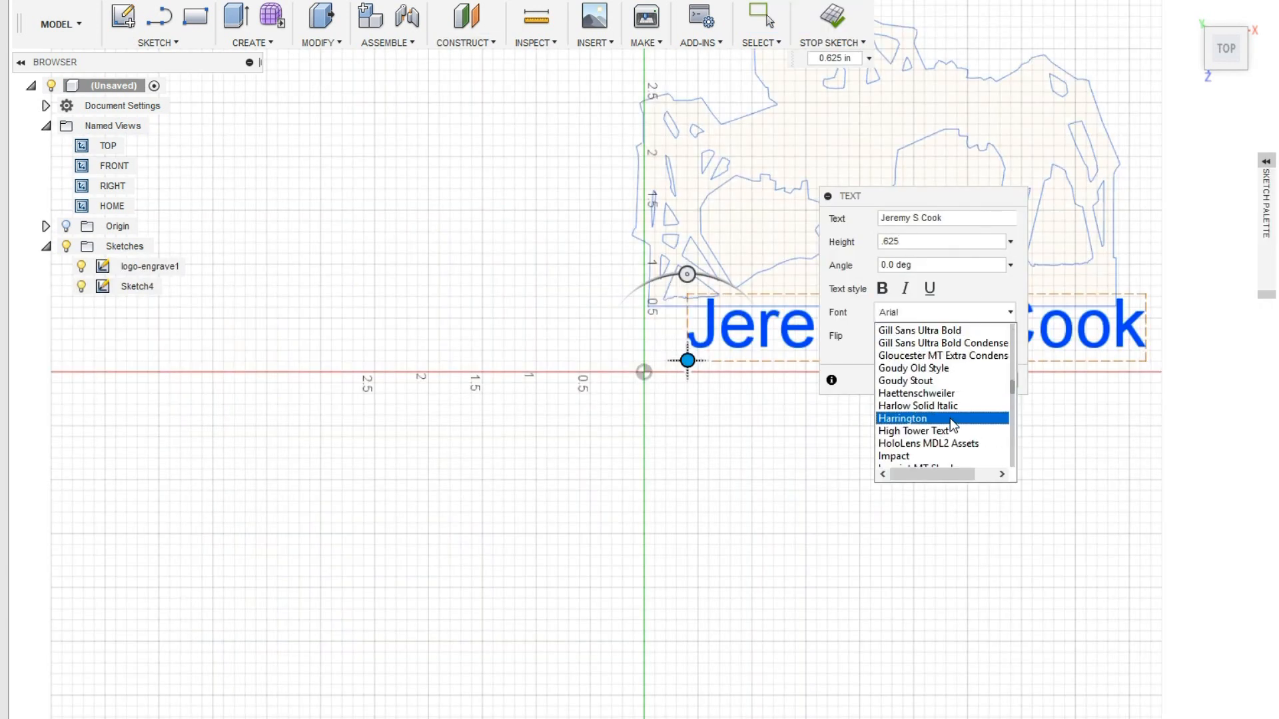
# Set the 'Jeremy S Cook' text font to Impact and add it to the sketch
pyautogui.click(894, 457)
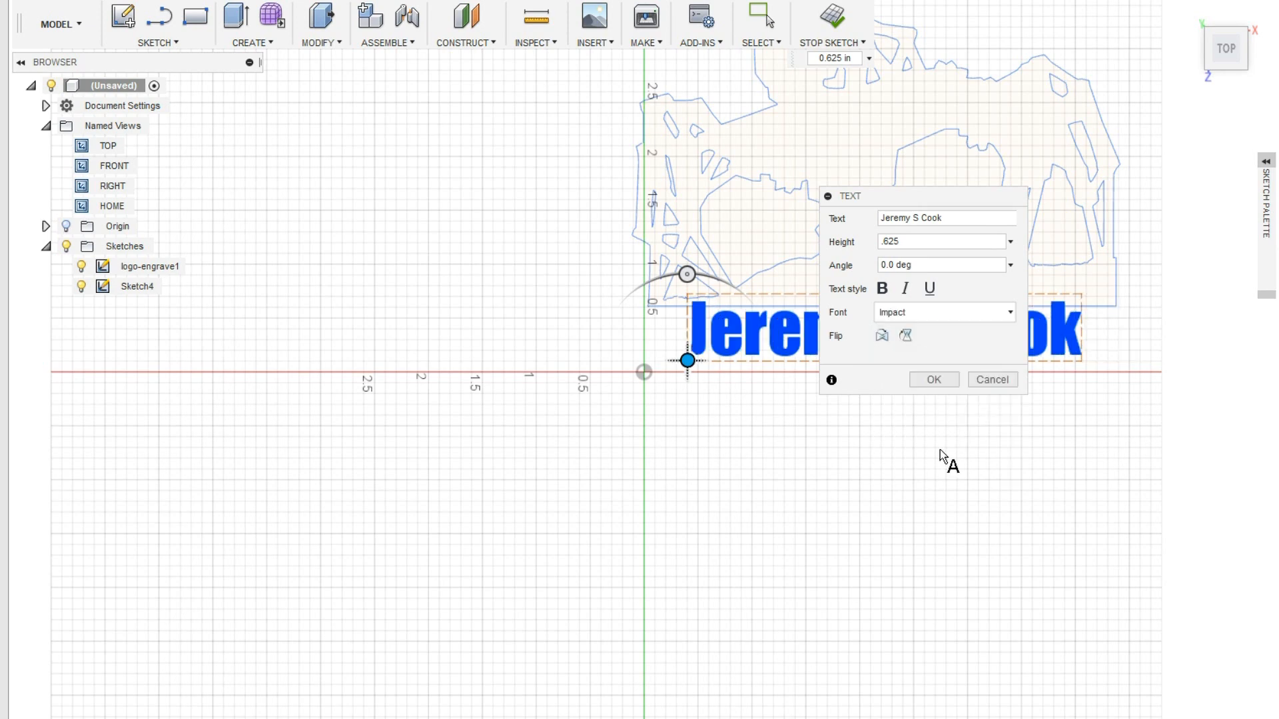
pyautogui.click(934, 380)
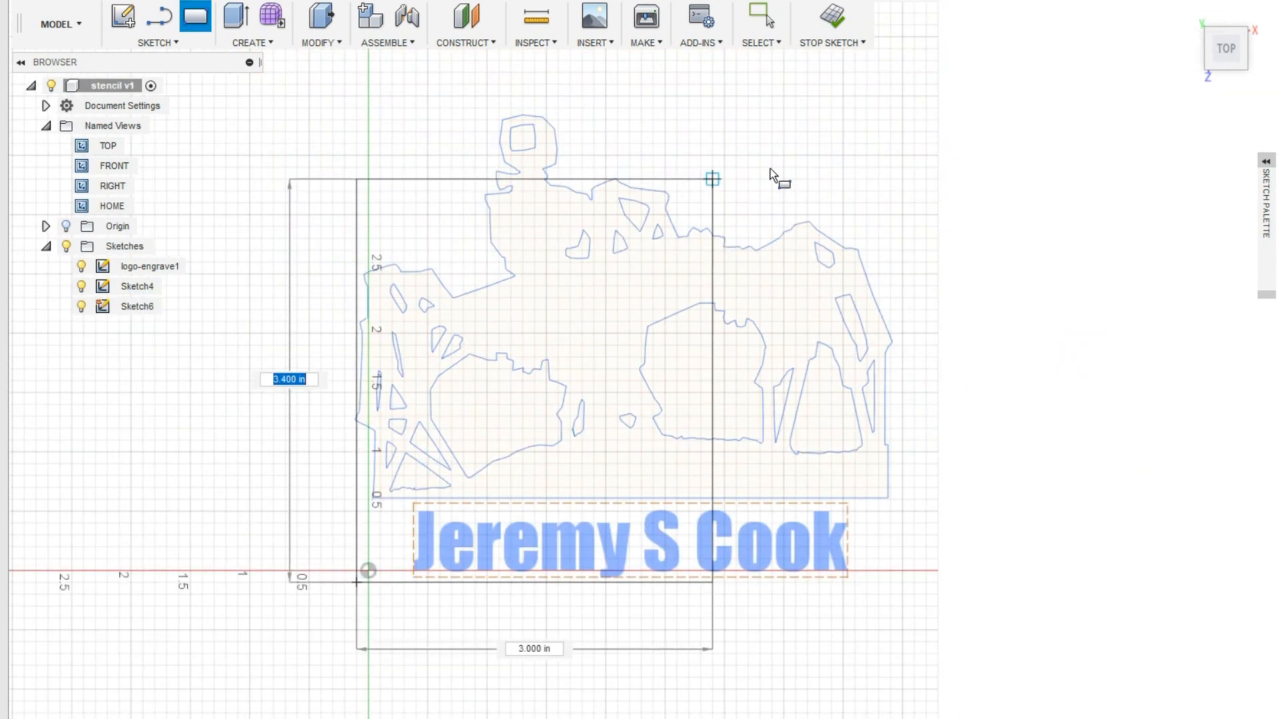
# Draw a 3 × 3.4 in rectangle around logo and name, extruding it into a plate
pyautogui.moveTo(712, 178); pyautogui.dragTo(913, 95)
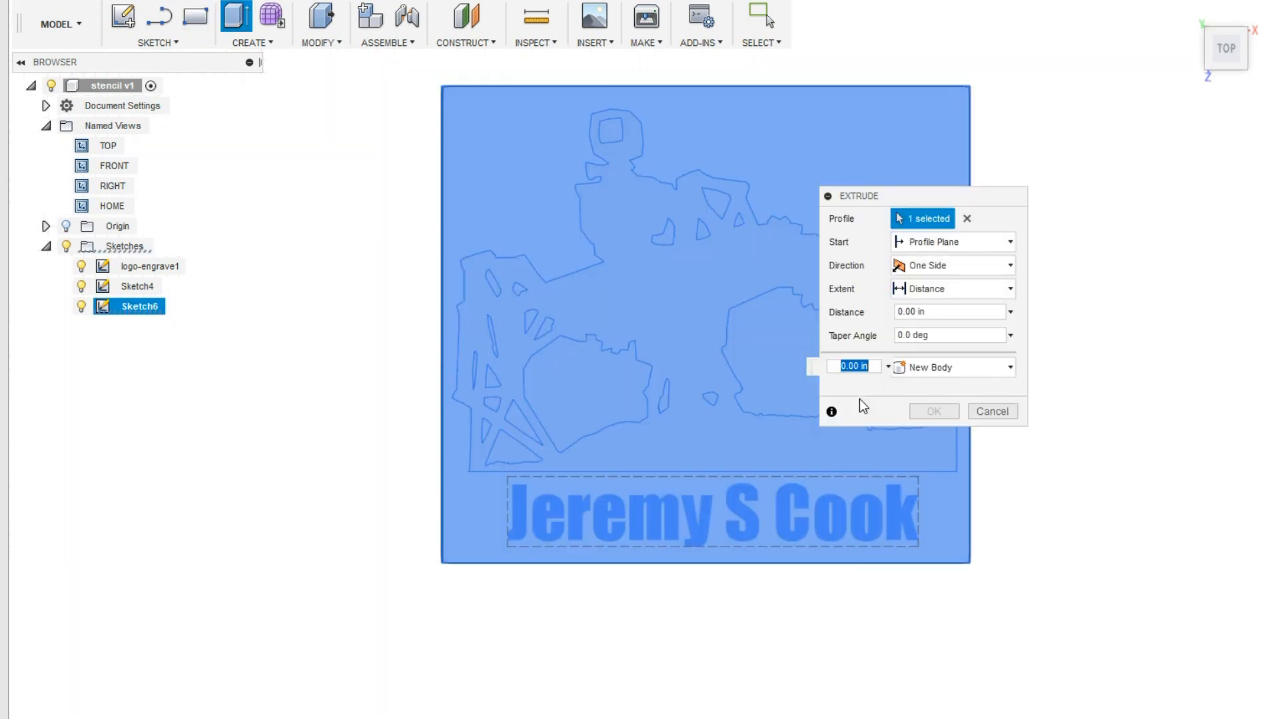
pyautogui.click(934, 411)
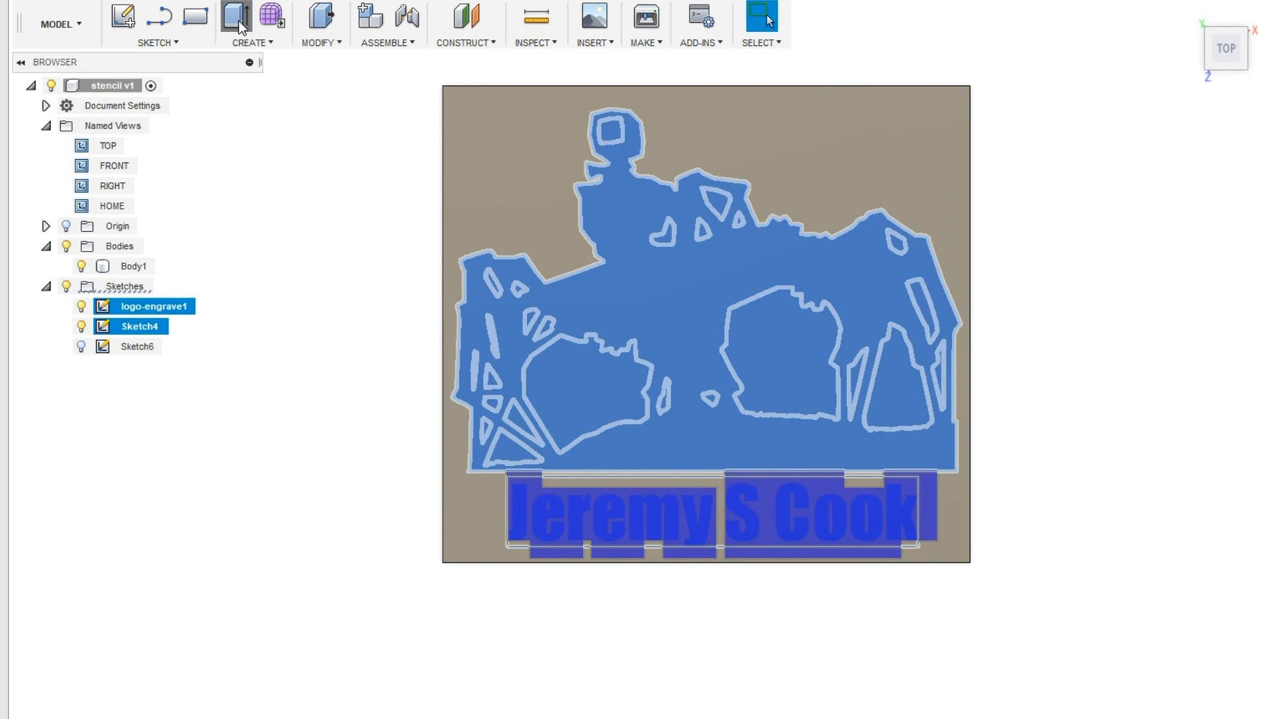
# Extrude-cut the logo profile, then the name profile, 0.0625 in through the plate
pyautogui.click(235, 16)
pyautogui.write('.0625')
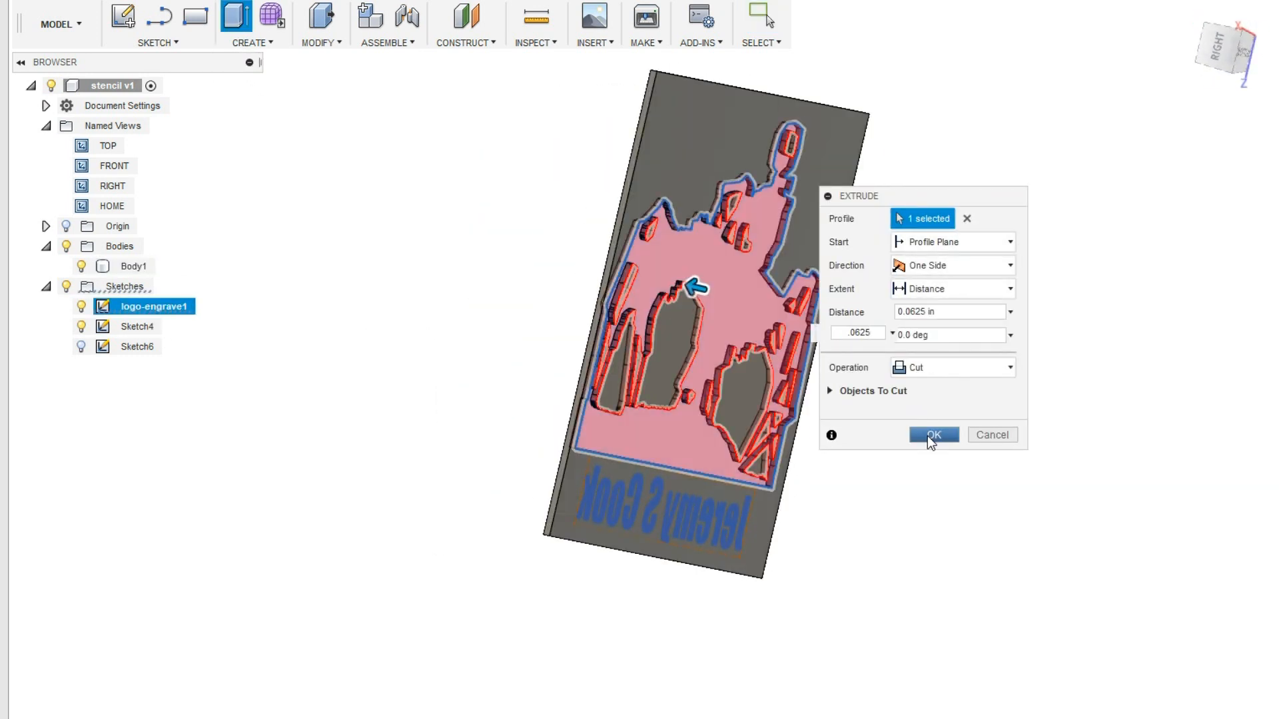
pyautogui.click(934, 435)
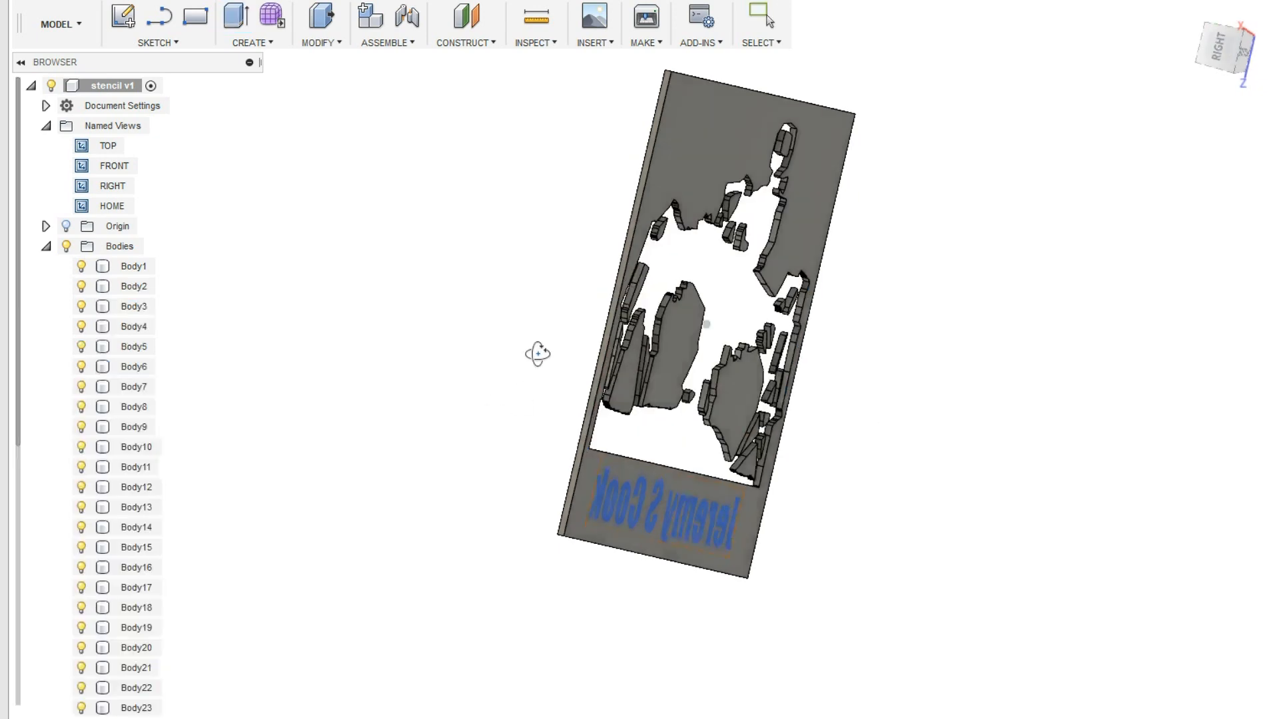
pyautogui.click(236, 20)
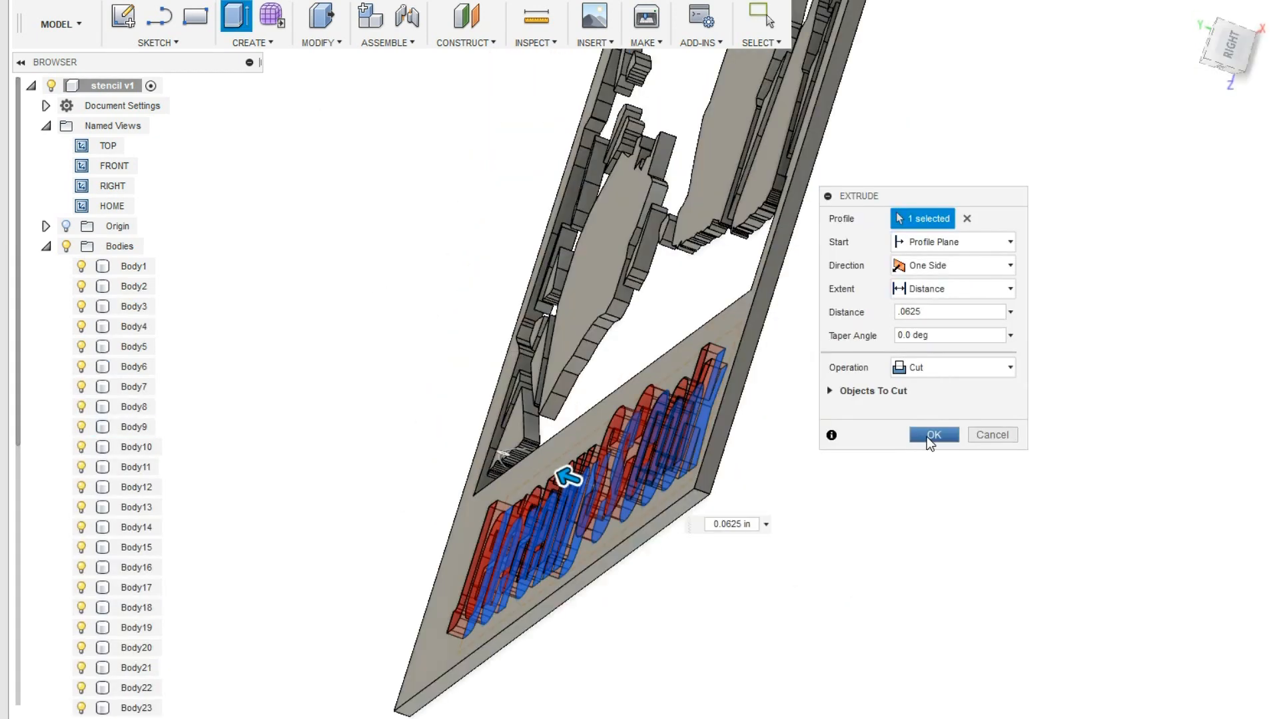
pyautogui.click(933, 434)
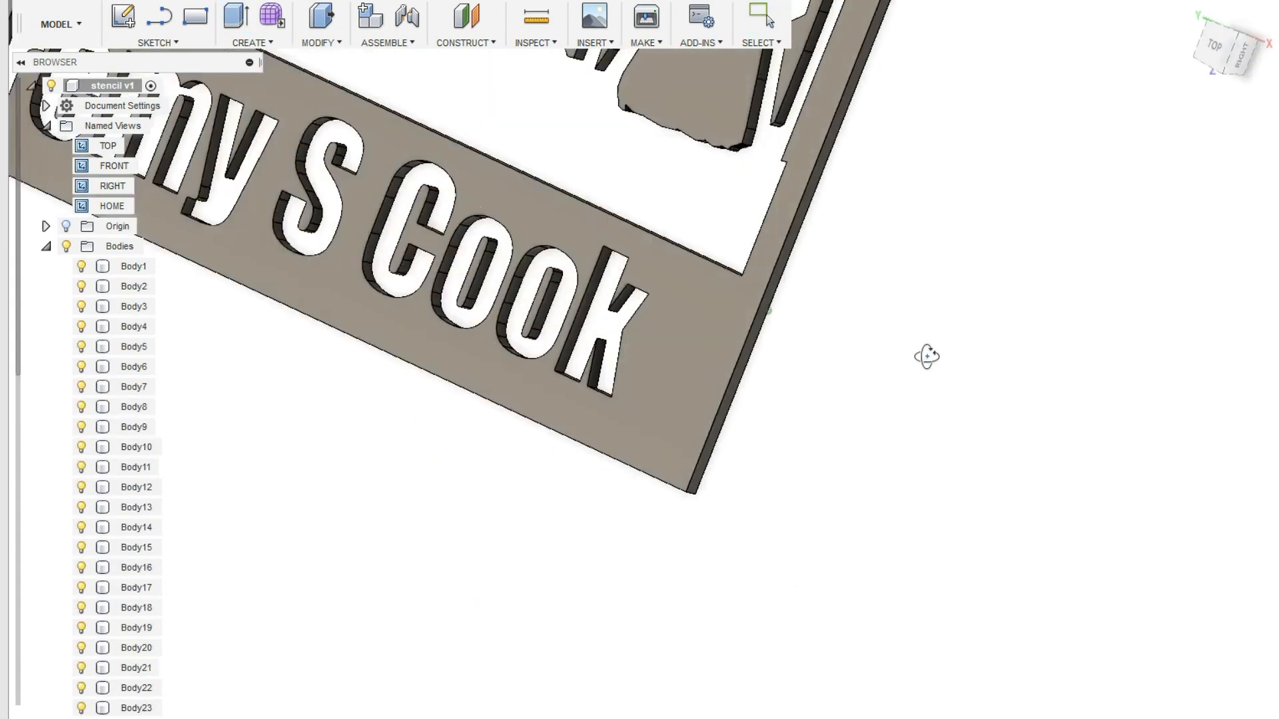